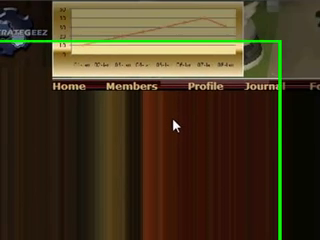
# - Download the Sample Graph Maker spreadsheet linked further down the blog post
pyautogui.scroll(-3)
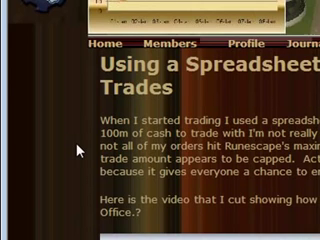
pyautogui.scroll(-3)
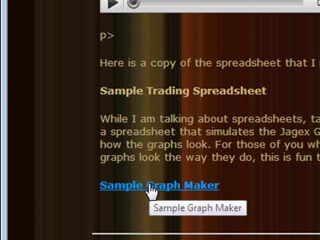
pyautogui.click(150, 186)
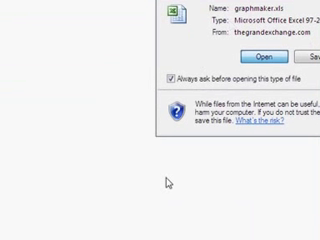
pyautogui.moveTo(276, 204)
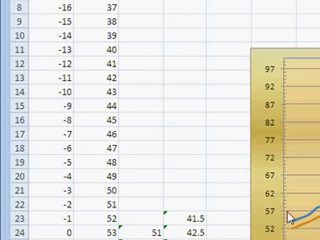
# - Scroll through the daily price rows to bring the moving-average chart into view
pyautogui.scroll(-3)
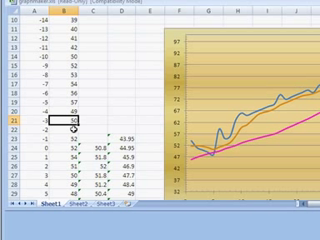
# - Enter 68 as a new daily price so the chart's price line reshapes
pyautogui.write('68')
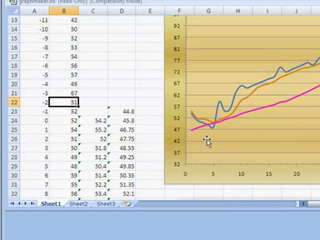
pyautogui.moveTo(62, 150)
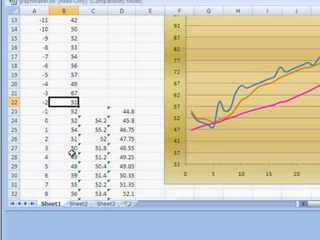